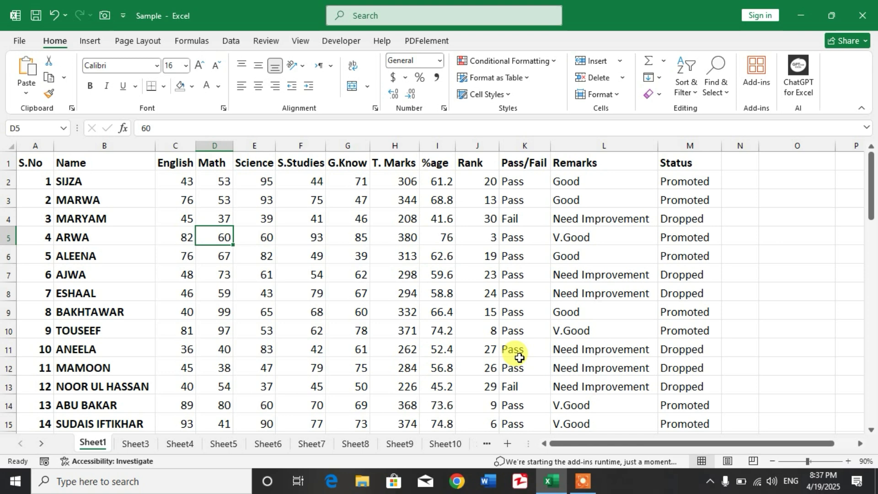
pyautogui.moveTo(380, 290)
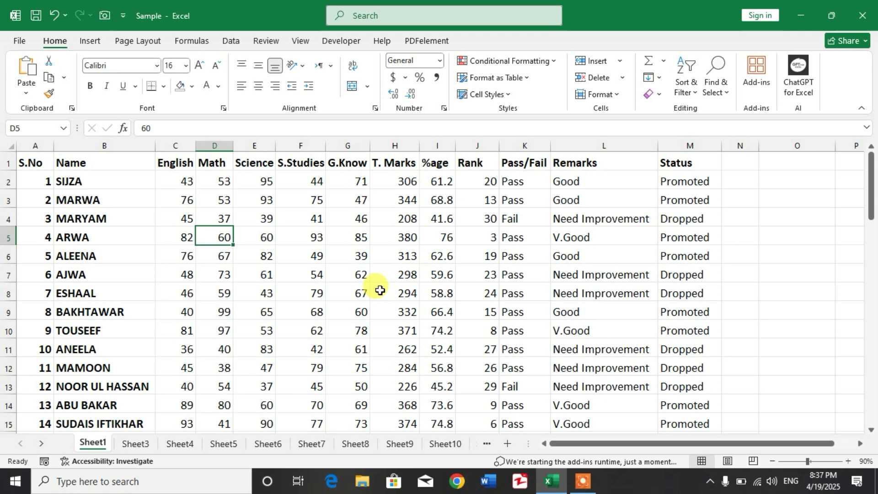
pyautogui.moveTo(384, 291)
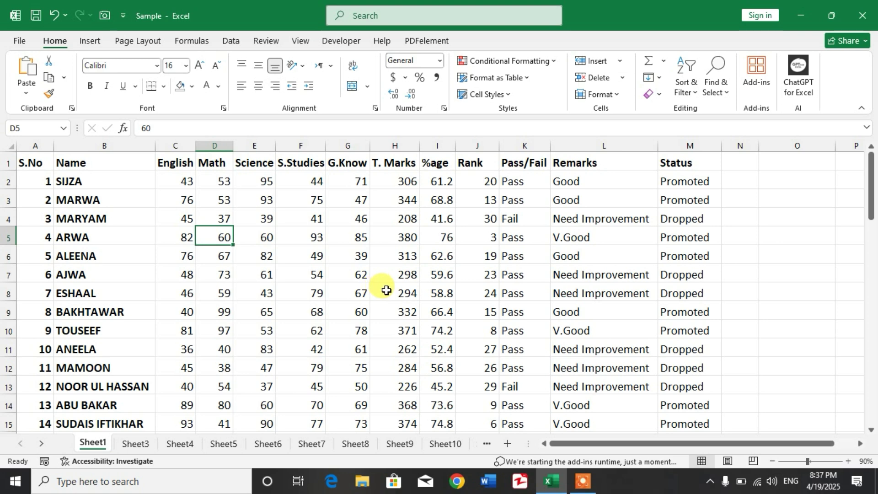
pyautogui.moveTo(443, 311)
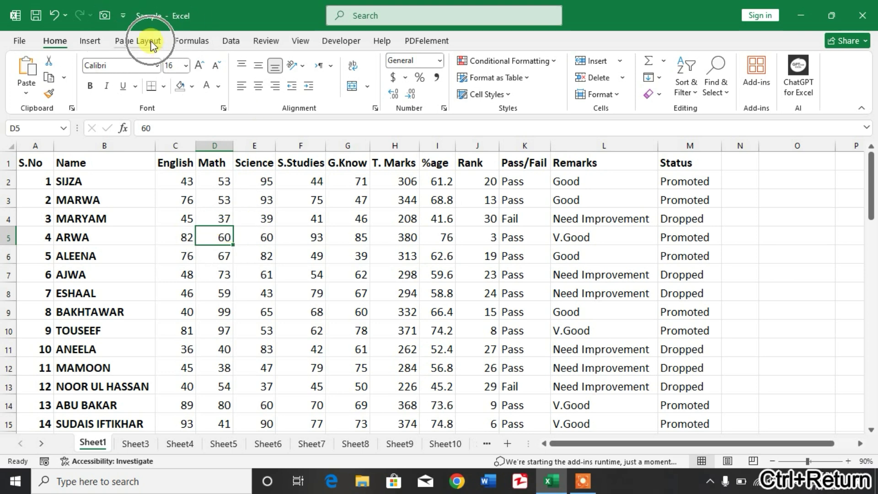
# Step: Open the sheet Background picture dialog from the Page Layout ribbon
pyautogui.click(137, 41)
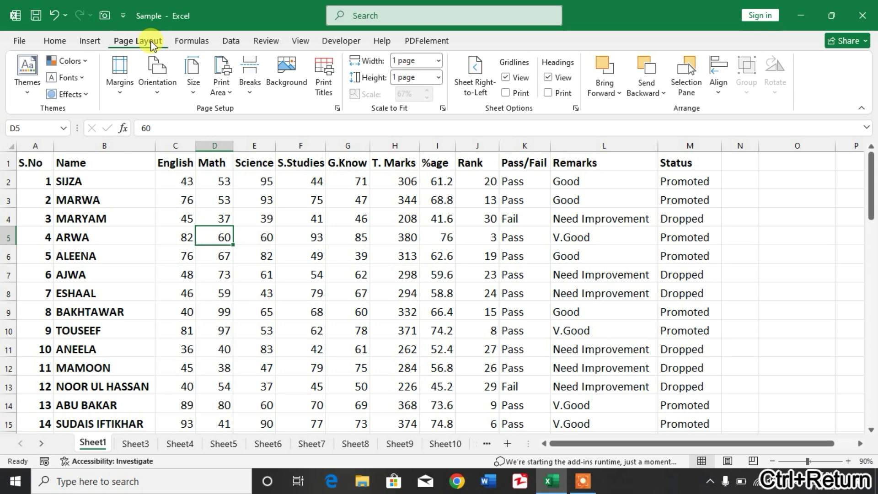
pyautogui.moveTo(286, 75)
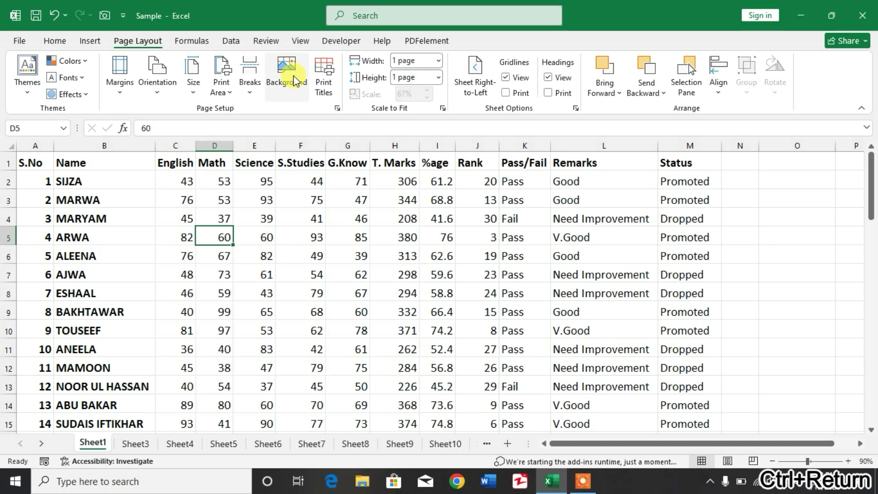
pyautogui.click(286, 73)
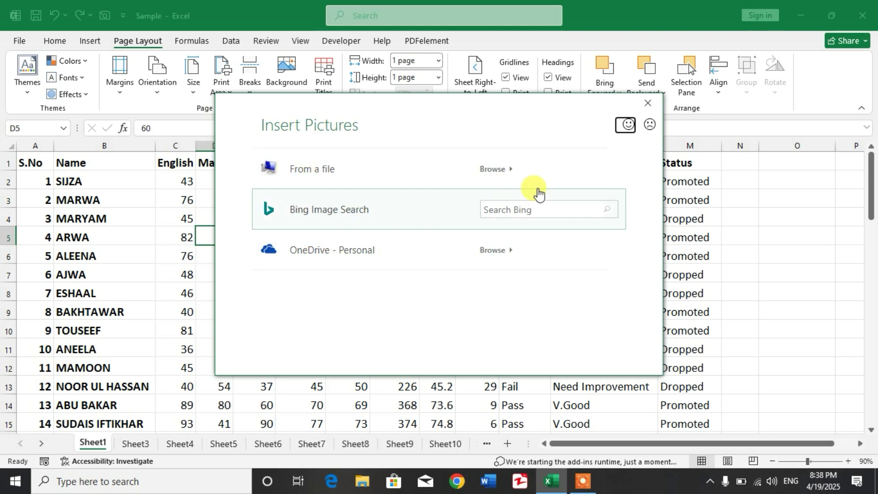
# Step: Insert the Adobe_Express starry night image from the Desktop as the sheet background
pyautogui.click(646, 103)
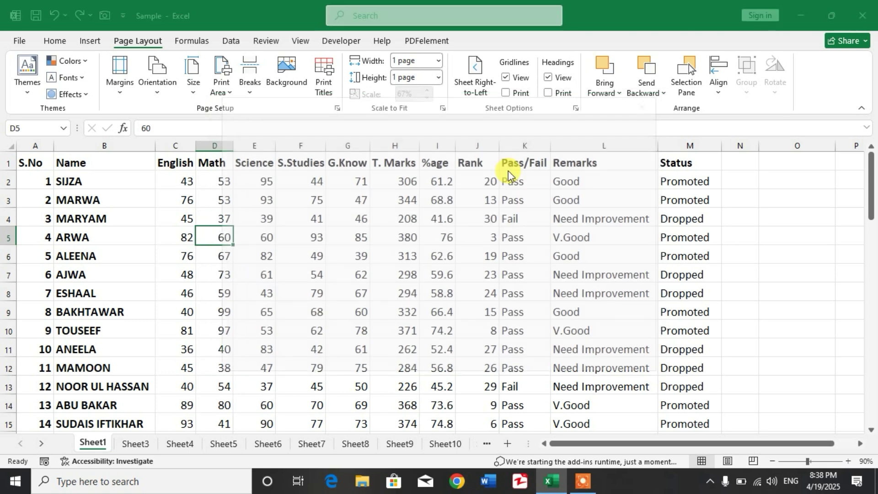
pyautogui.click(287, 75)
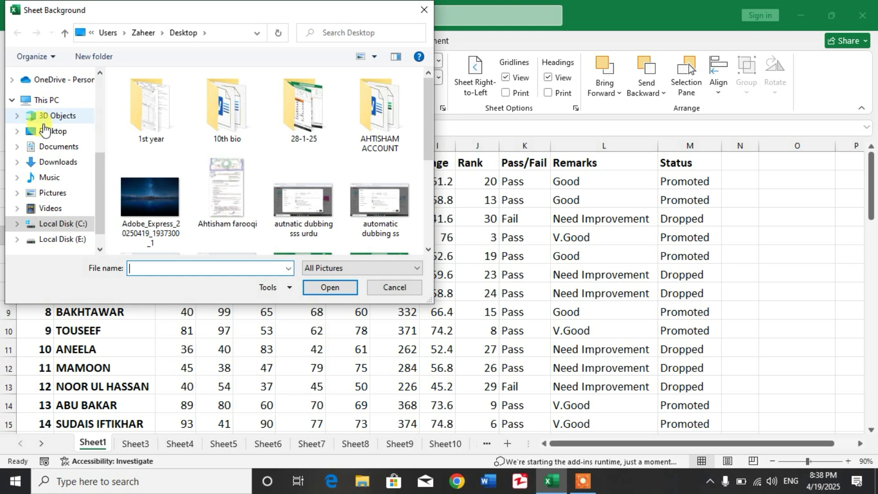
pyautogui.click(150, 196)
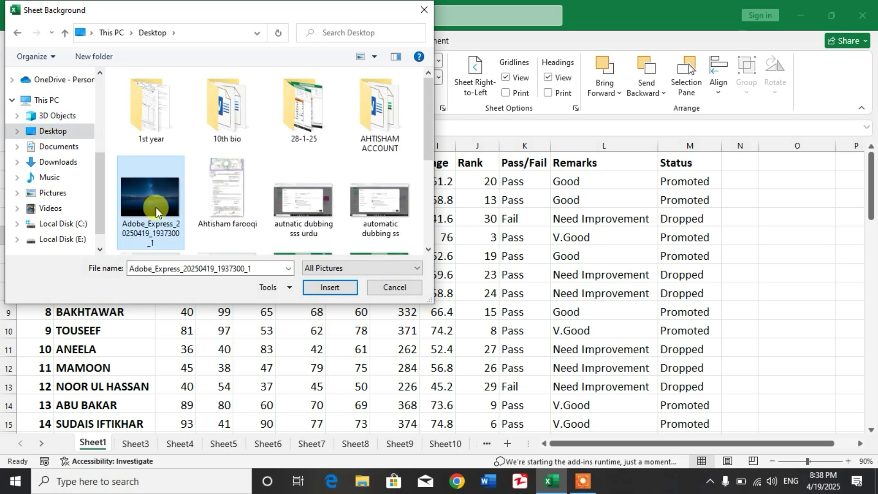
pyautogui.click(394, 286)
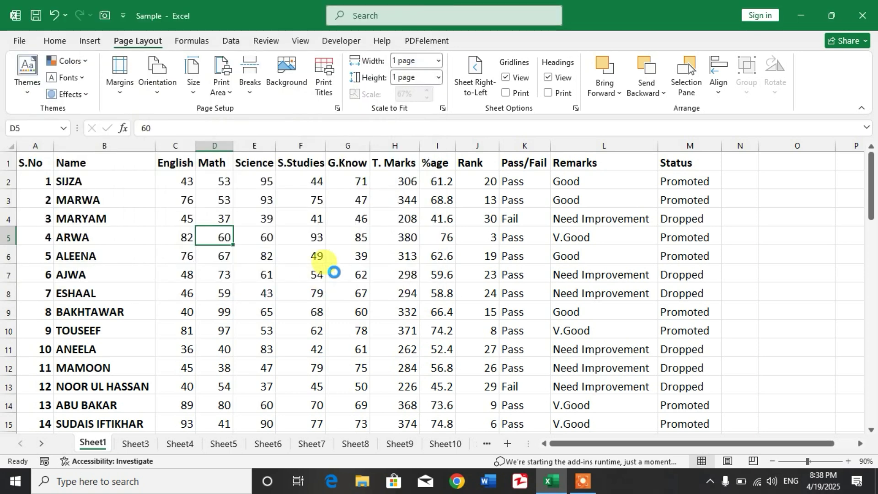
pyautogui.click(287, 76)
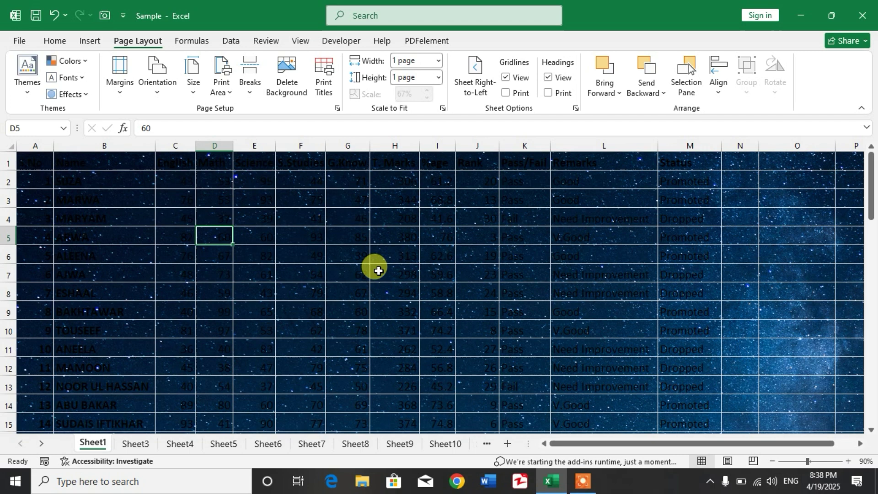
pyautogui.moveTo(378, 271)
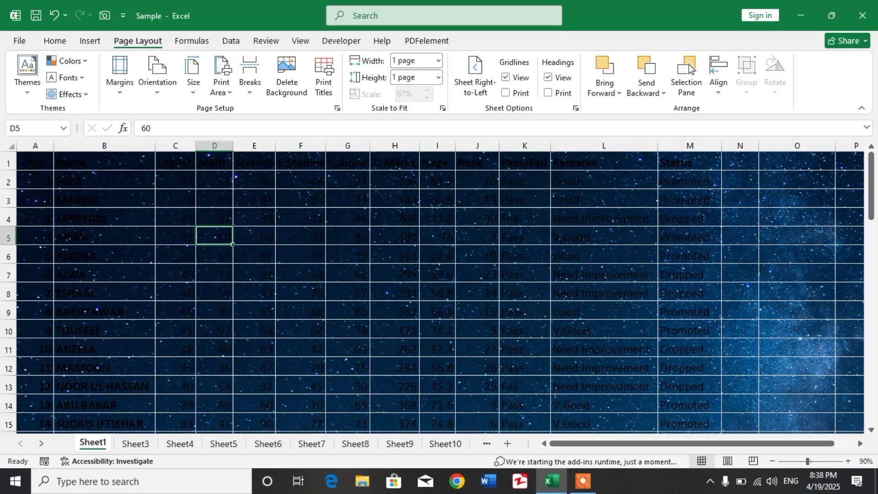
# Step: Return to the Home tab to select the entire marks sheet
pyautogui.click(19, 40)
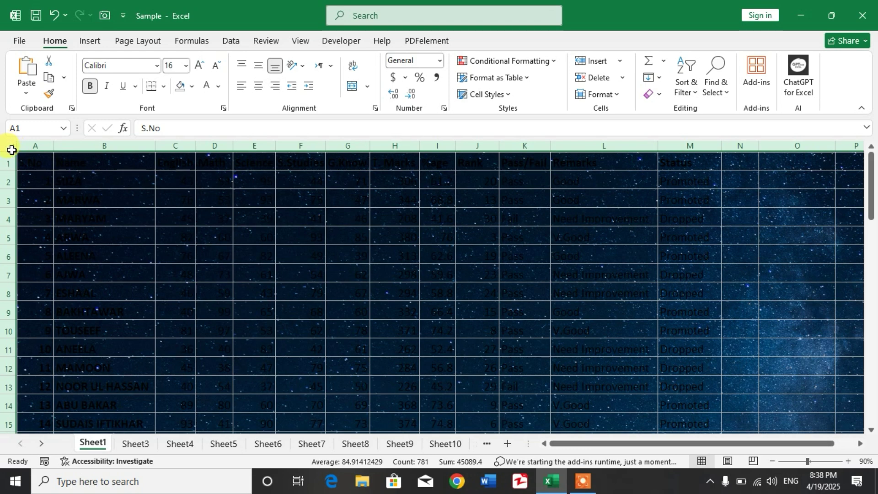
# Step: Apply White font colour to the whole sheet, then deselect and scroll to check
pyautogui.click(219, 86)
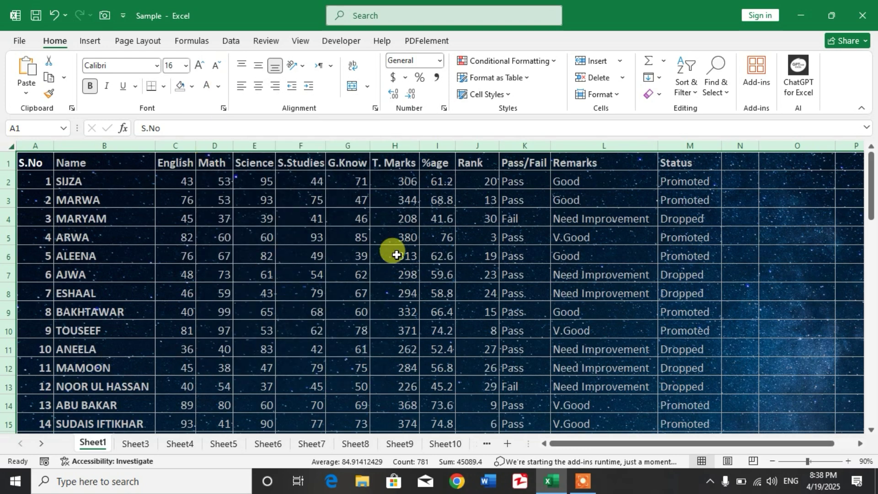
pyautogui.click(739, 253)
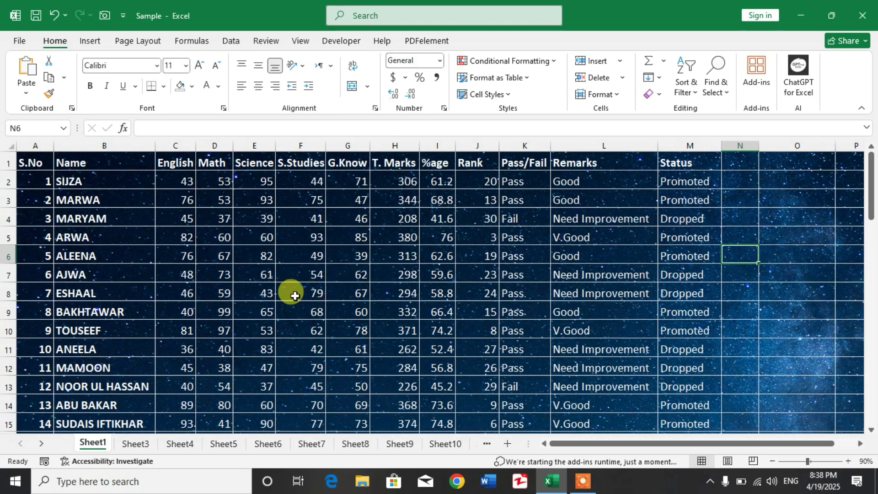
pyautogui.scroll(-3)
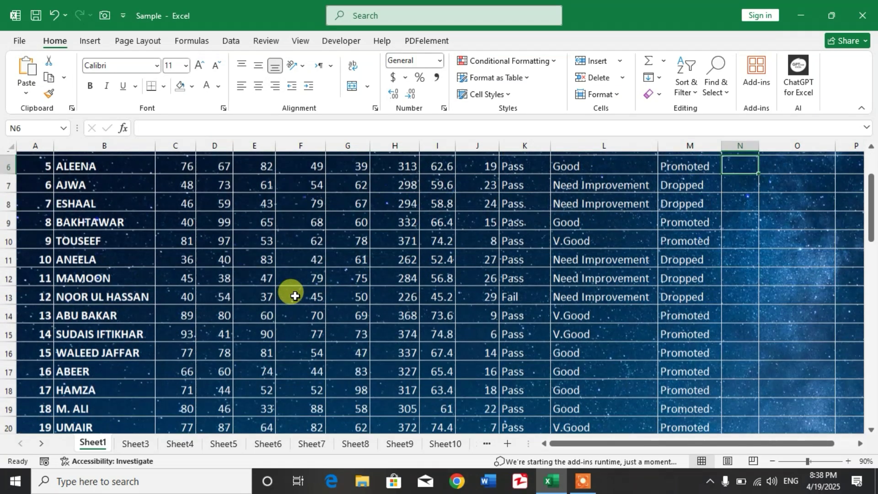
pyautogui.scroll(-3)
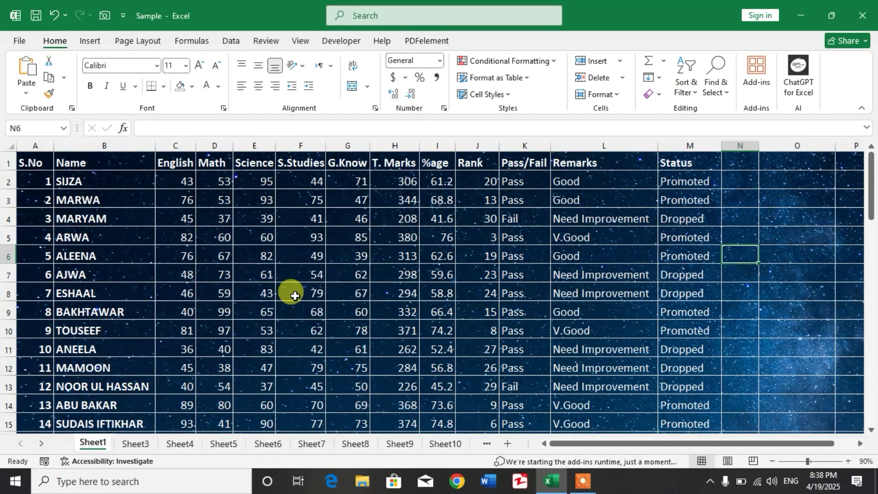
pyautogui.moveTo(334, 305)
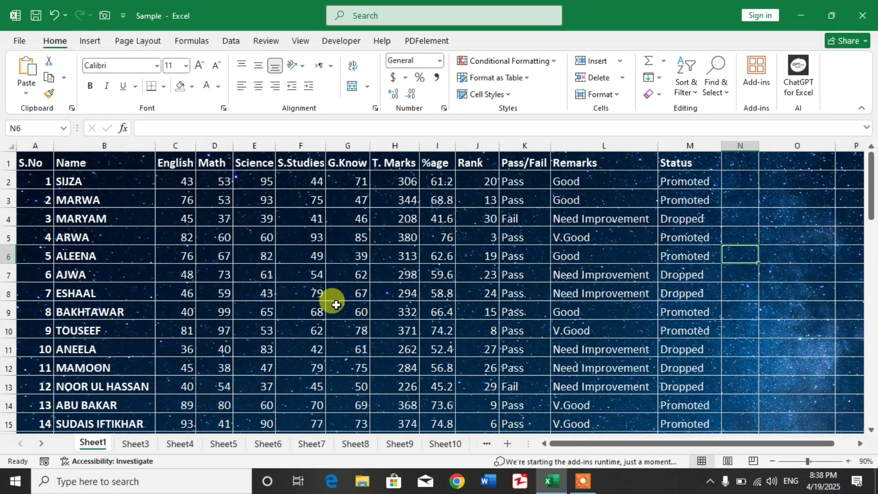
pyautogui.moveTo(290, 283)
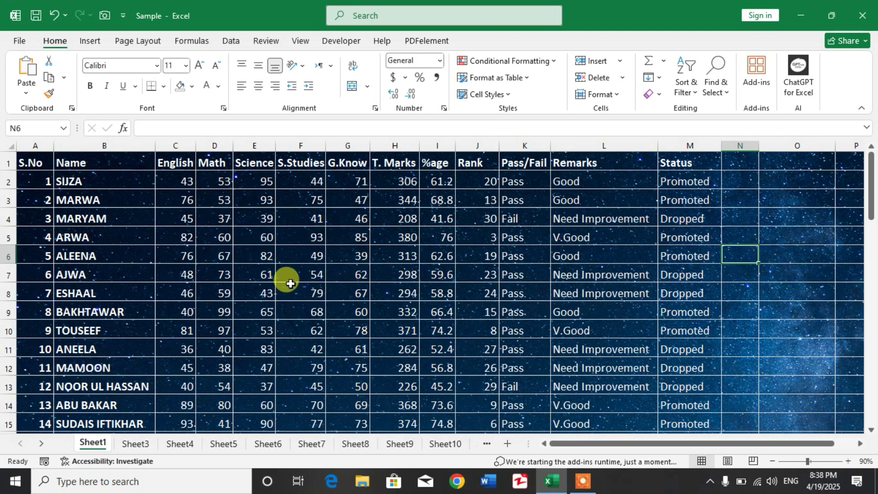